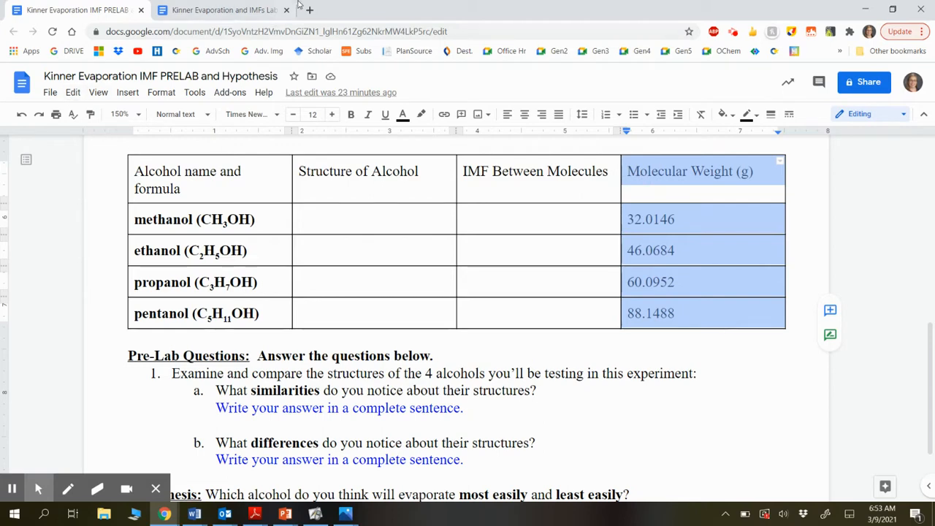
{"action": "mouse_move", "coordinate": [50, 92]}
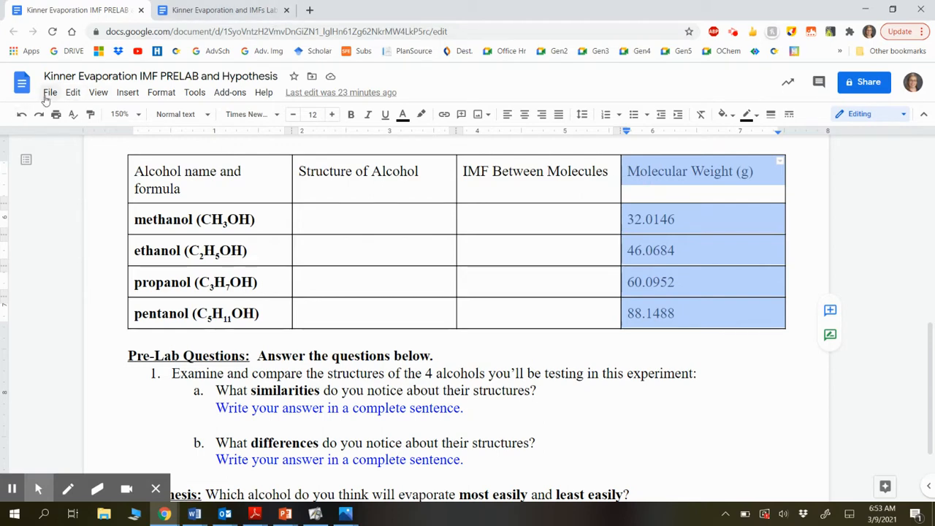
From the prelab document, create a new blank Google Sheets spreadsheet via File > New.
{"action": "left_click", "coordinate": [49, 92]}
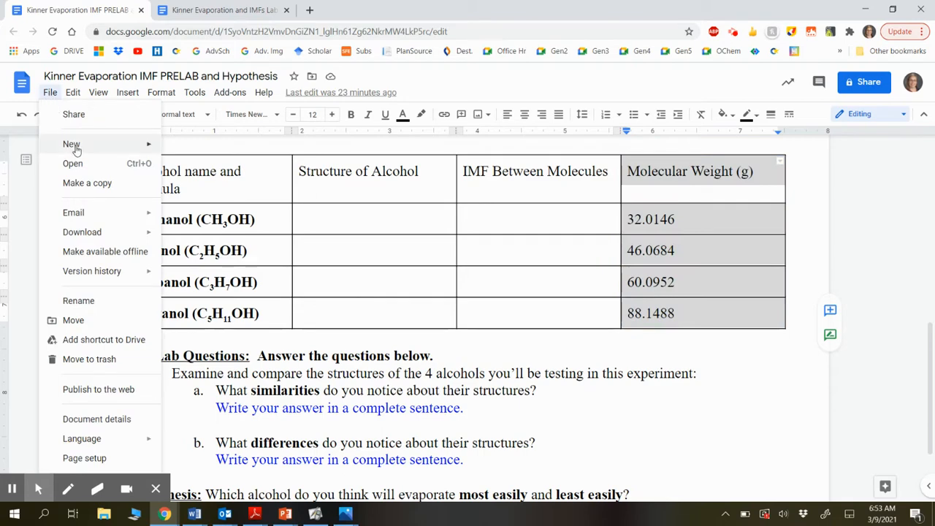
{"action": "mouse_move", "coordinate": [71, 144]}
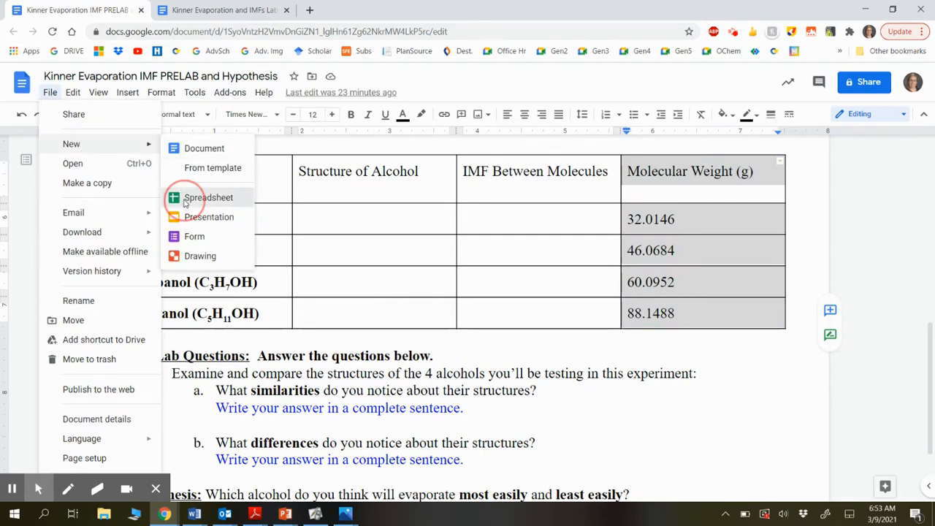
{"action": "left_click", "coordinate": [209, 198]}
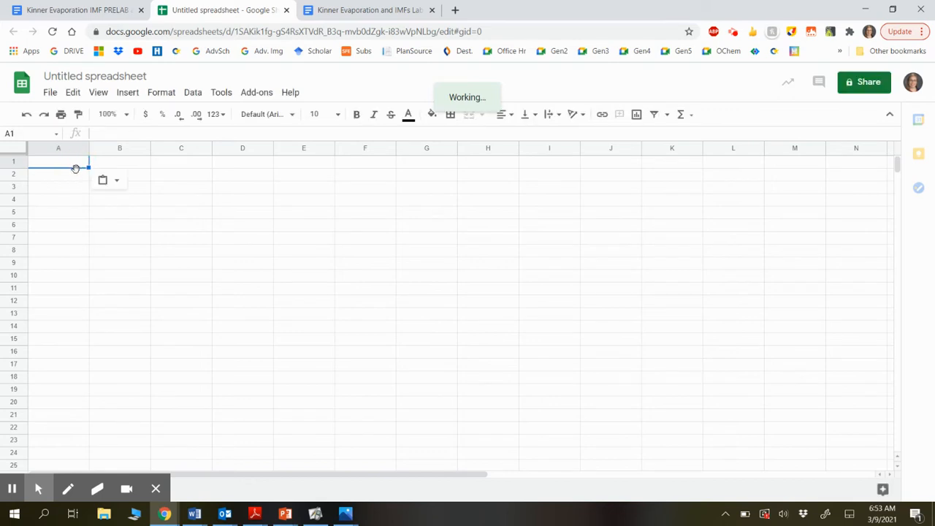
Paste the molecular weights into column A, then find the lab report's temperature-change table.
{"action": "key", "text": "ctrl+v"}
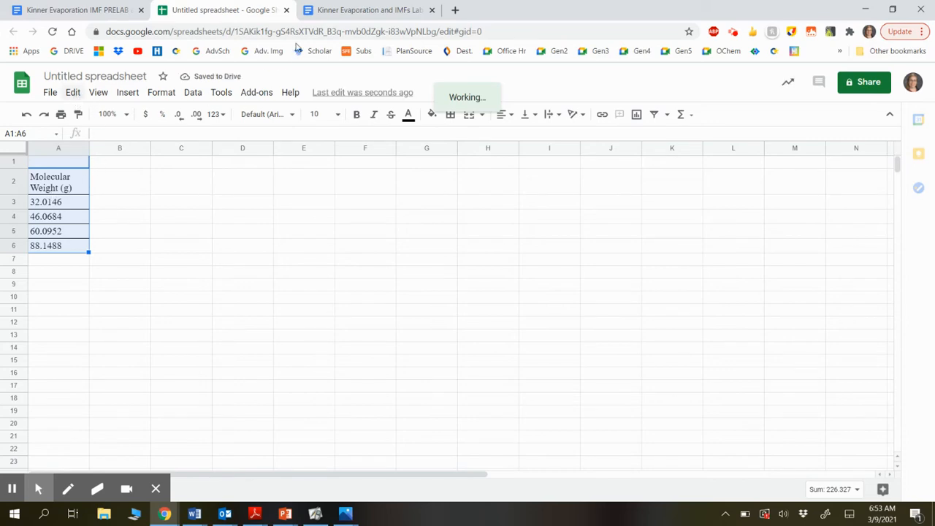
{"action": "left_click", "coordinate": [369, 9]}
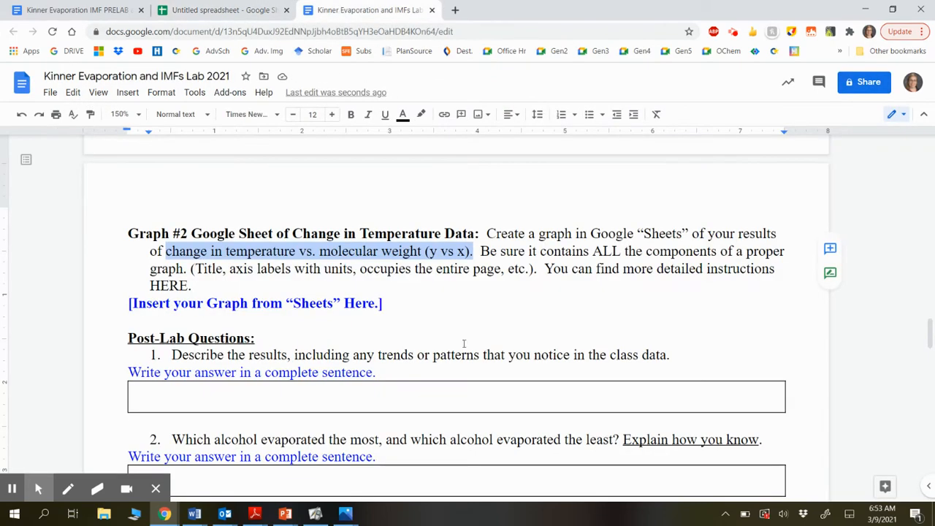
{"action": "scroll", "scroll_direction": "up", "scroll_amount": 3}
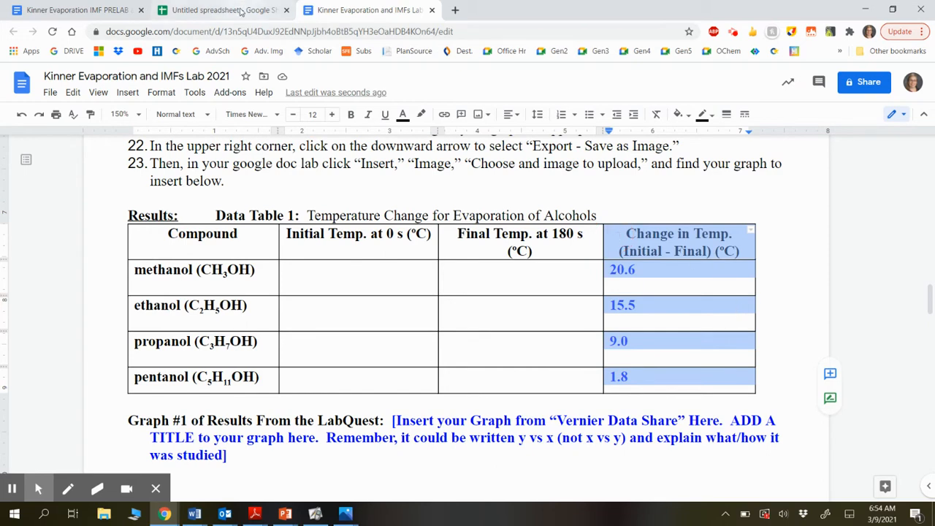
Paste temperature changes into column B, headed 'Change in Temperature (degrees Celcius)'.
{"action": "left_click", "coordinate": [223, 10]}
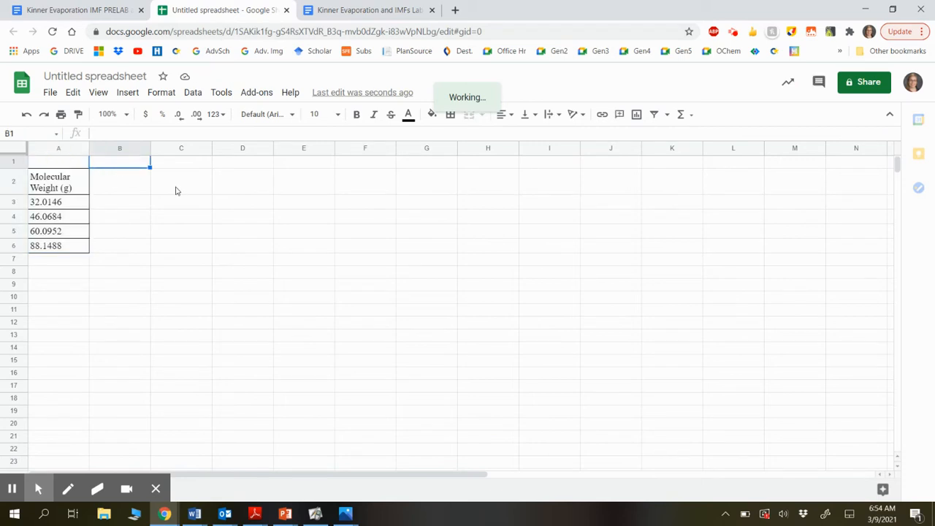
{"action": "key", "text": "ctrl+v"}
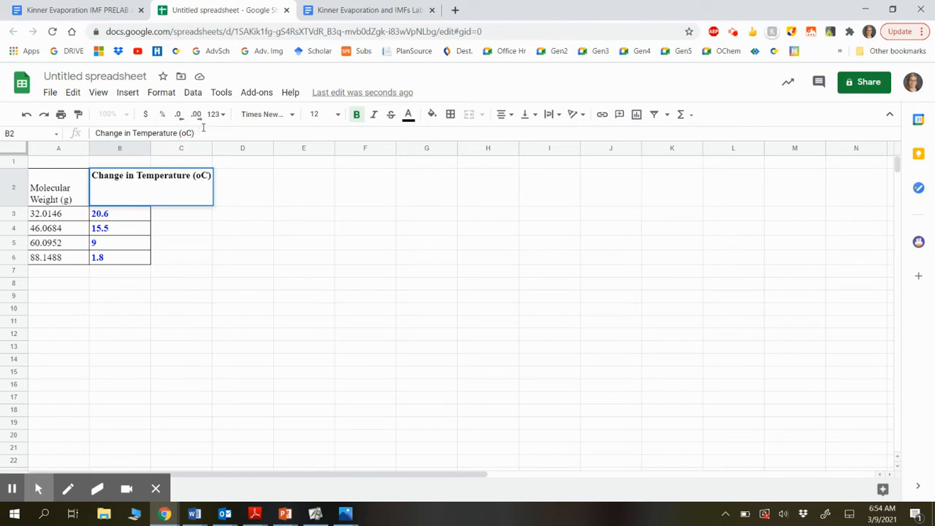
{"action": "key", "text": "Backspace"}
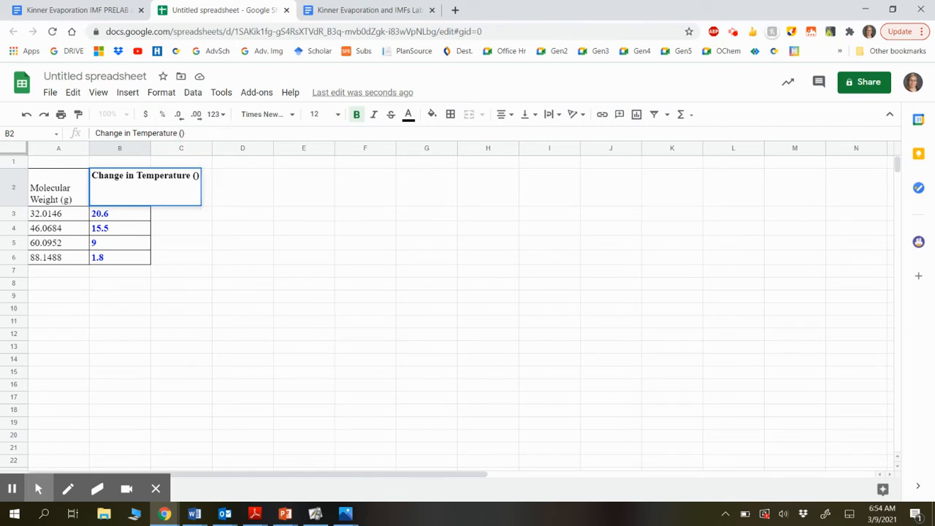
{"action": "type", "text": "de"}
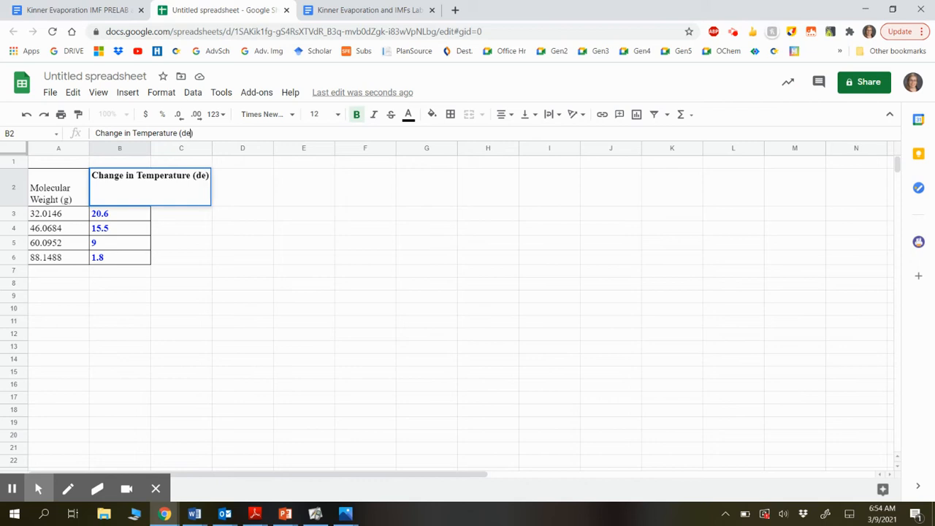
{"action": "type", "text": "gres)"}
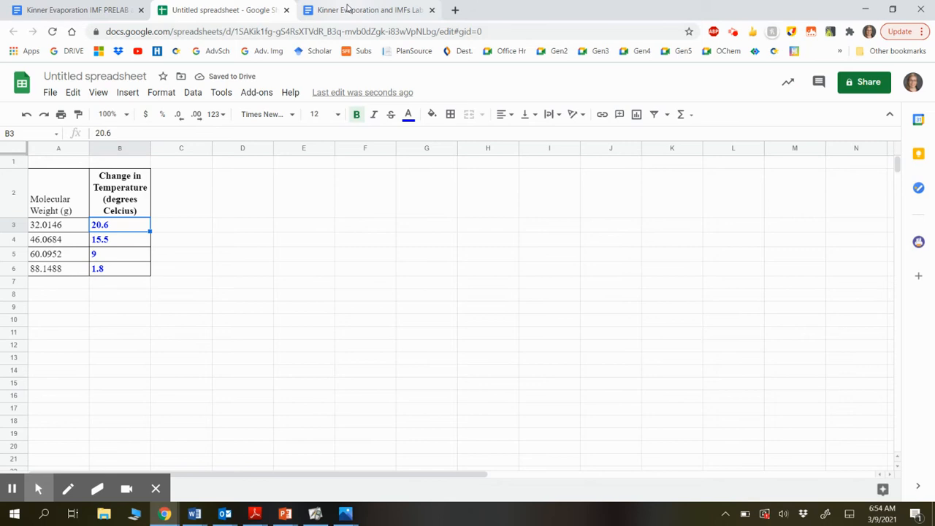
Select the Compound column of alcohol names in the lab report, then return to the spreadsheet.
{"action": "left_click", "coordinate": [369, 10]}
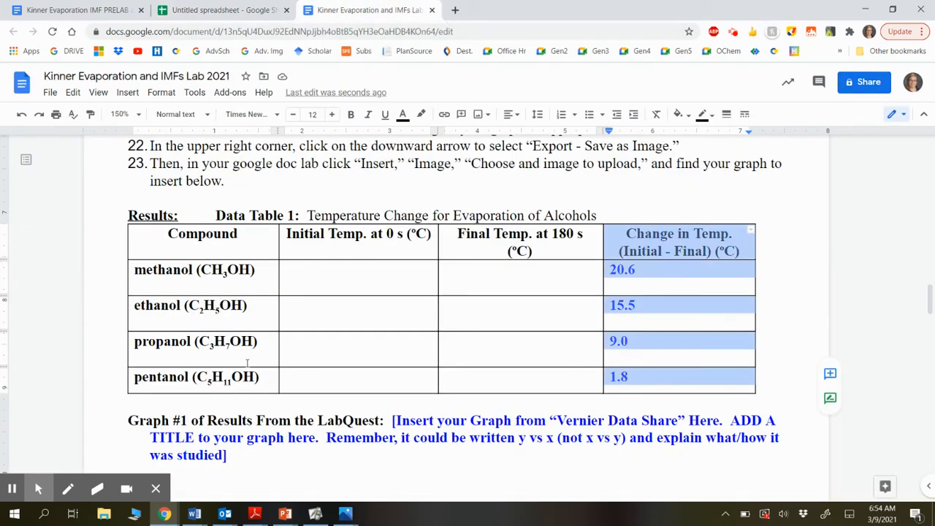
{"action": "left_click", "coordinate": [261, 376]}
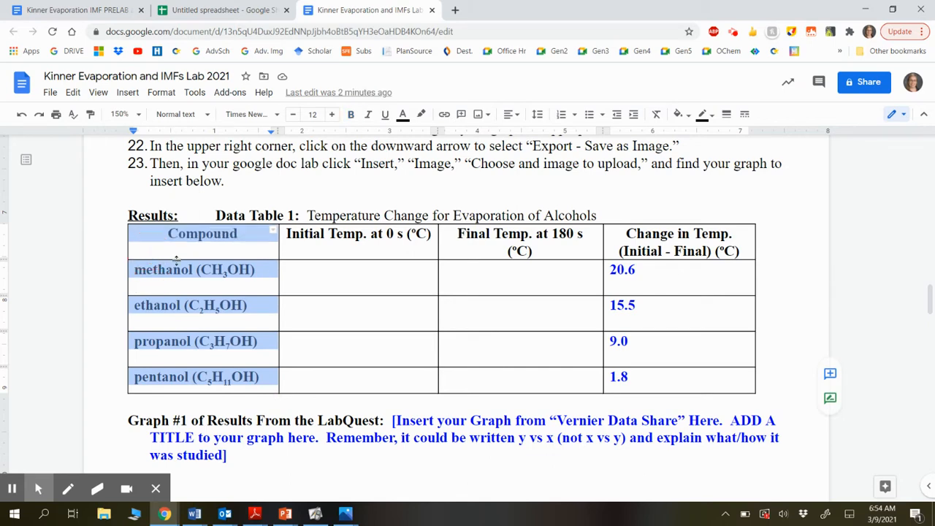
{"action": "left_click", "coordinate": [223, 10]}
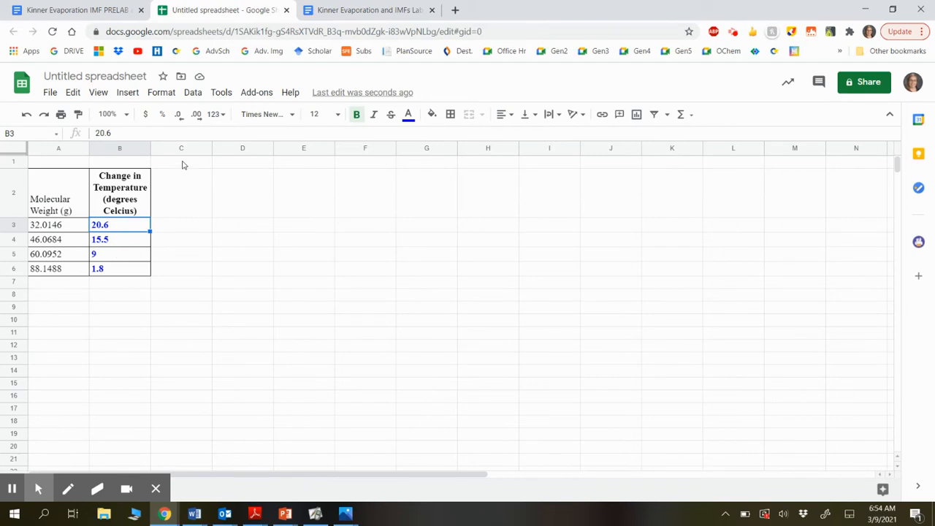
Put the alcohol names methanol through pentanol in column C, headed 'Alcohol' instead of 'Compound'.
{"action": "left_click", "coordinate": [181, 161]}
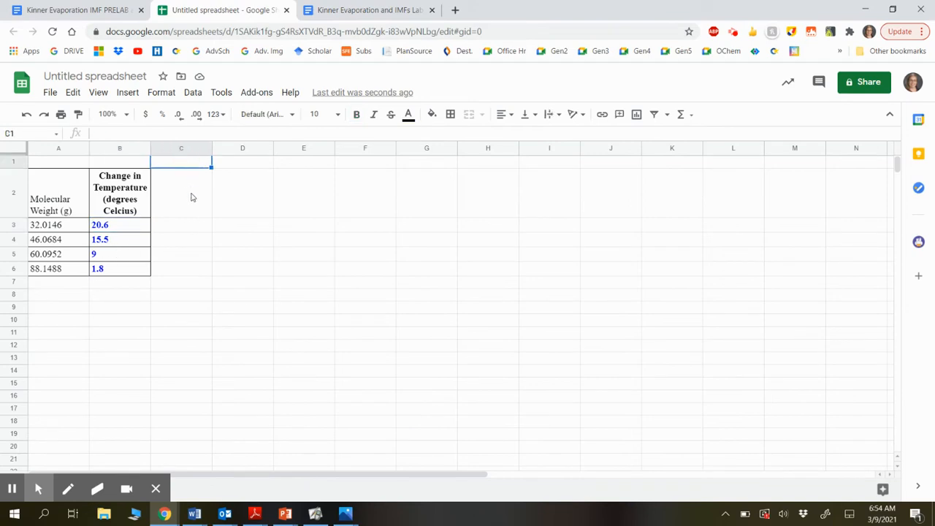
{"action": "type", "text": "Compound"}
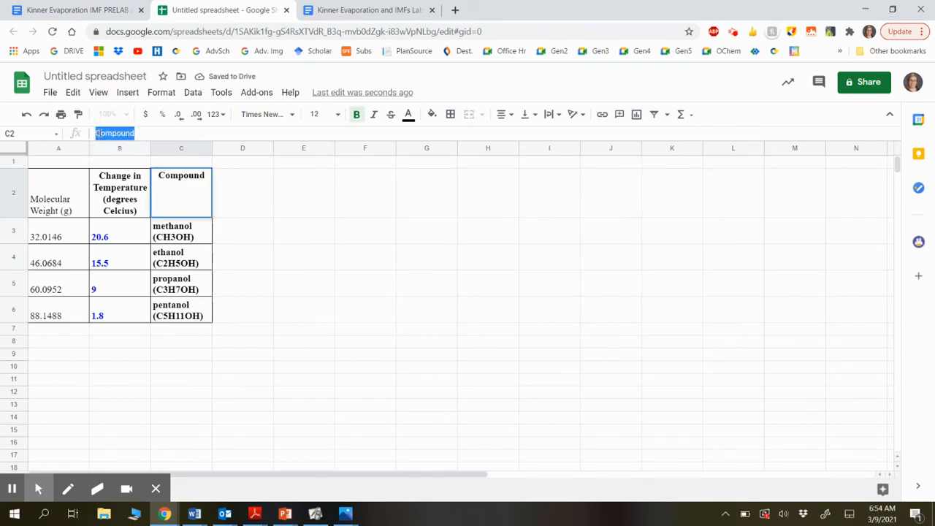
{"action": "type", "text": "Alcohol"}
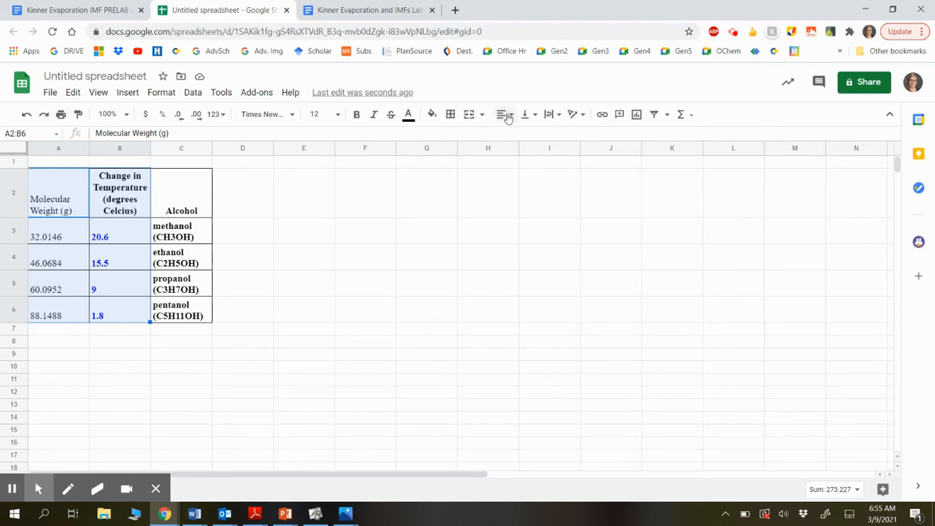
{"action": "mouse_move", "coordinate": [637, 114]}
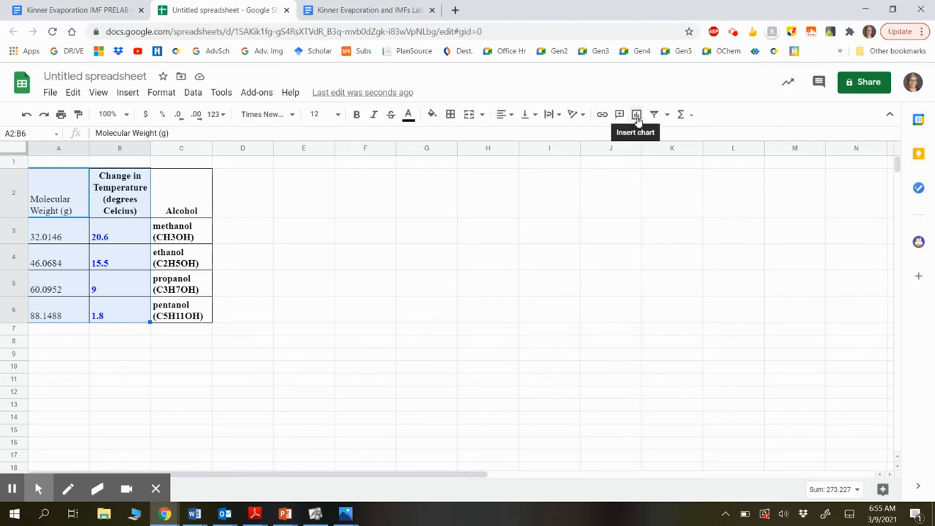
{"action": "mouse_move", "coordinate": [636, 115]}
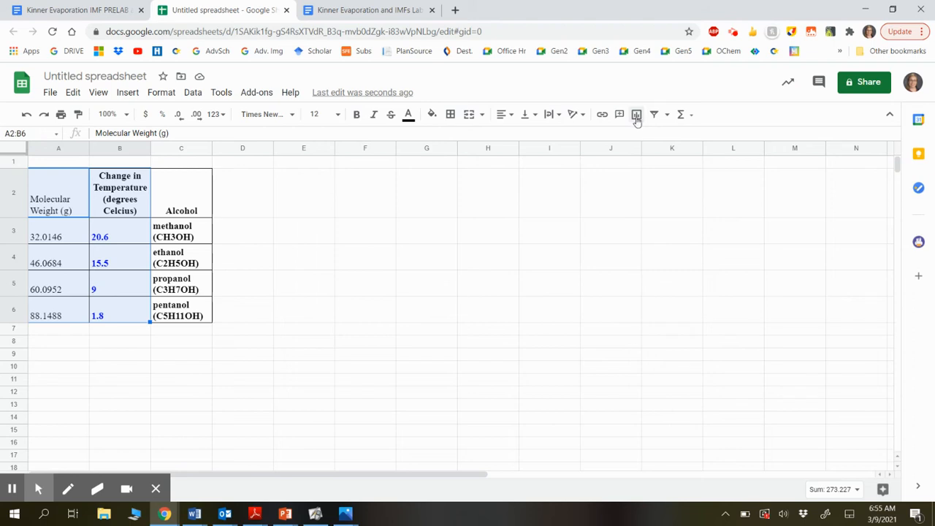
Insert a scatter chart of A2:B6 plotting temperature change against molecular weight.
{"action": "left_click", "coordinate": [637, 114]}
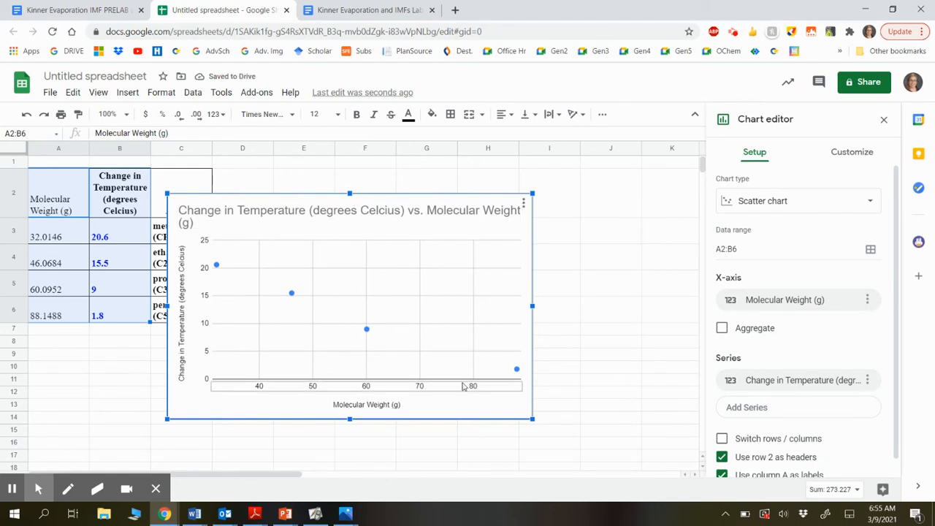
{"action": "left_click", "coordinate": [796, 201]}
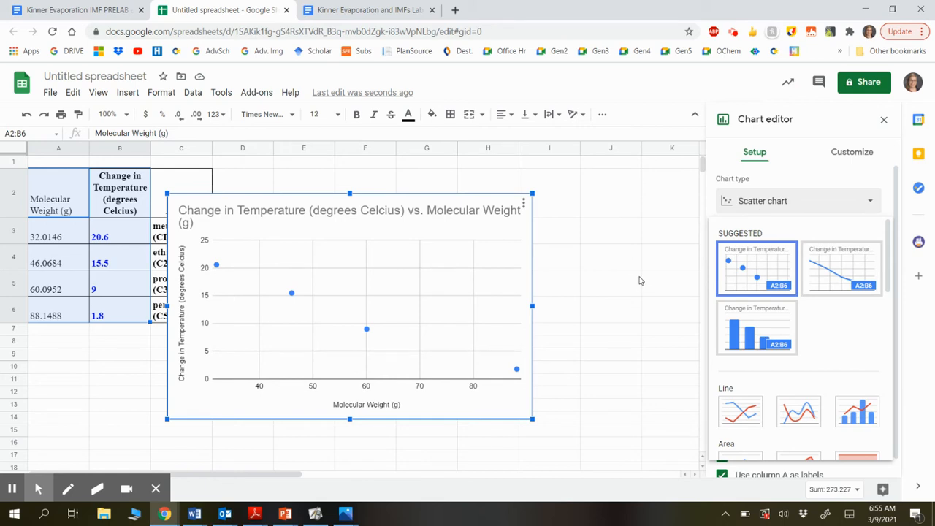
{"action": "left_click", "coordinate": [610, 283]}
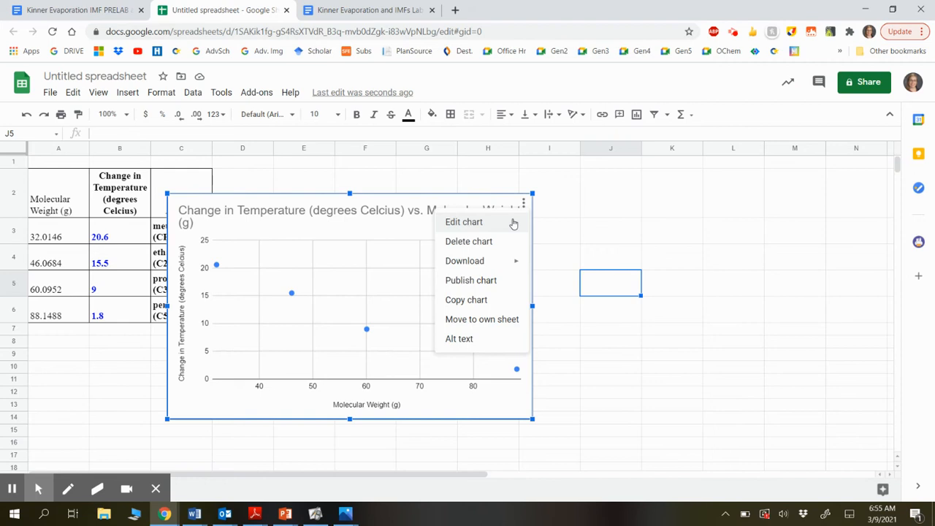
{"action": "left_click", "coordinate": [463, 222]}
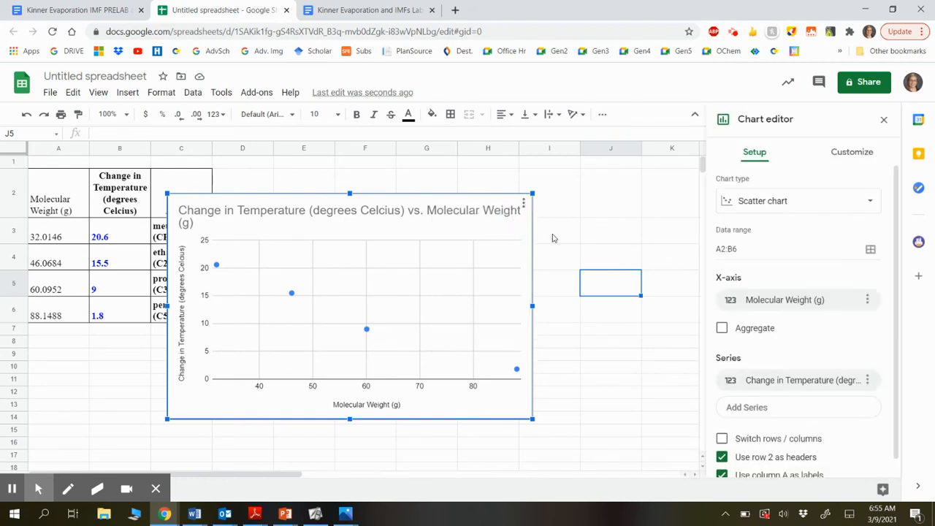
{"action": "mouse_move", "coordinate": [737, 275]}
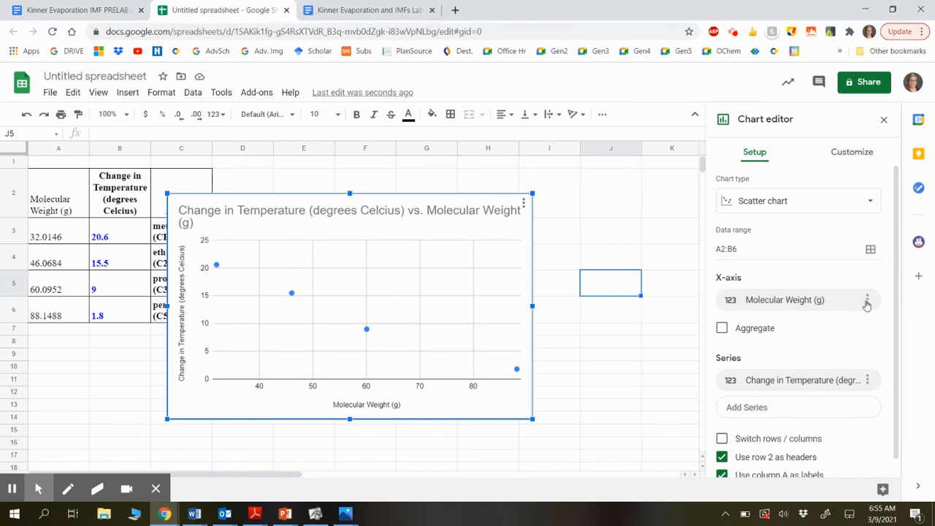
Add point labels to the chart using the alcohol names in C2:C6.
{"action": "left_click", "coordinate": [867, 300]}
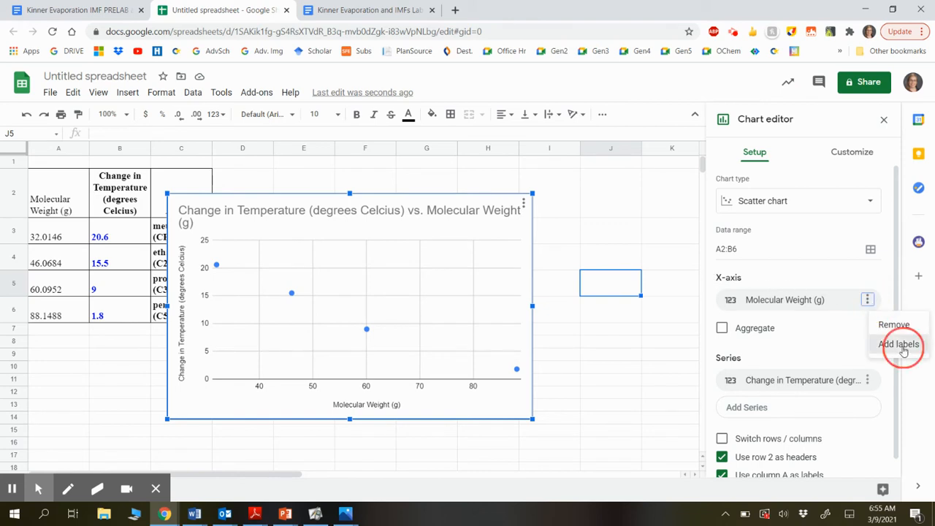
{"action": "left_click", "coordinate": [900, 344]}
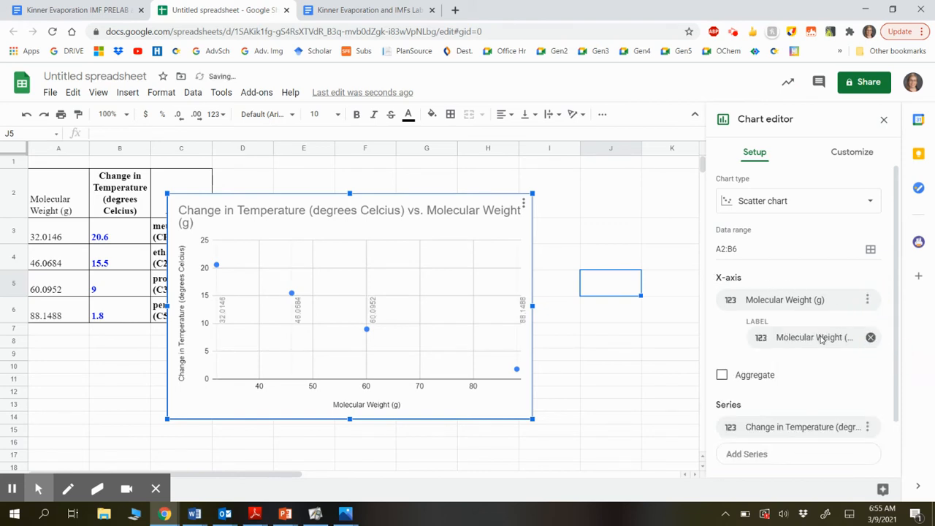
{"action": "left_click", "coordinate": [814, 336]}
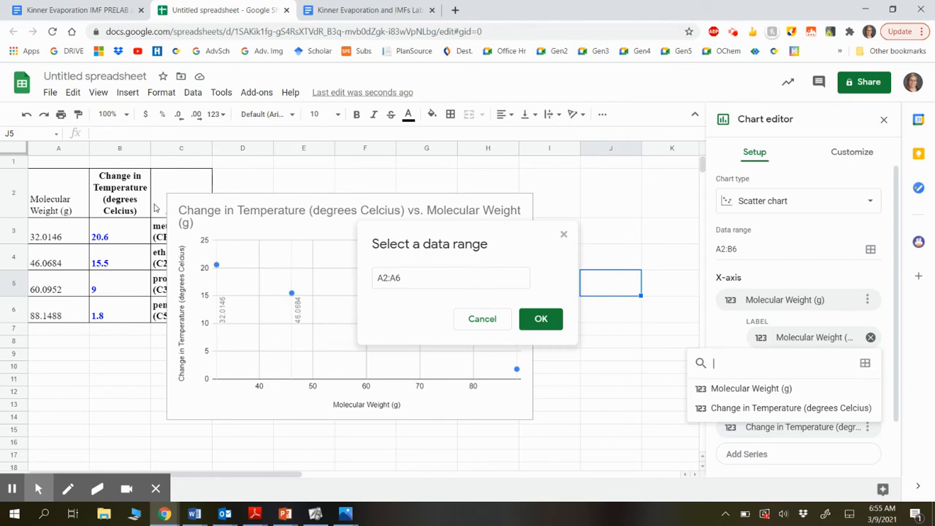
{"action": "left_click", "coordinate": [180, 192]}
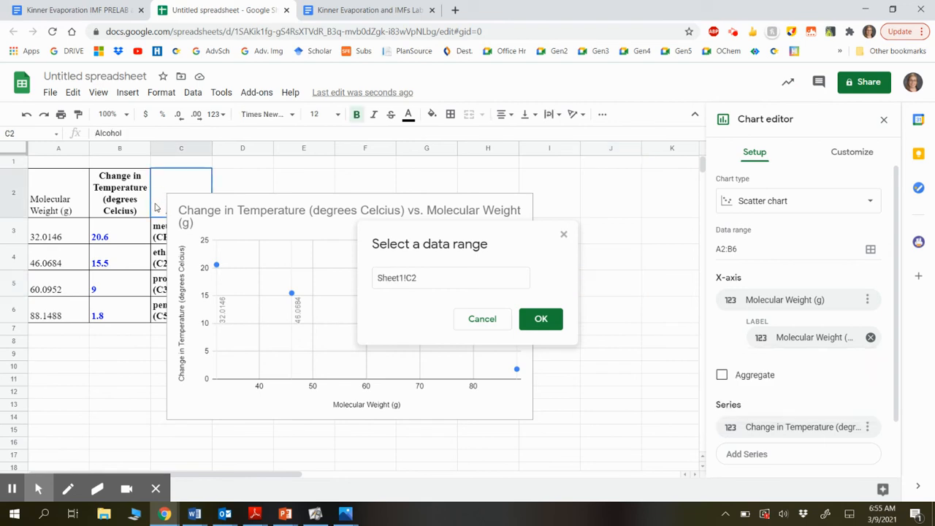
{"action": "left_click_drag", "start_coordinate": [181, 192], "coordinate": [157, 285]}
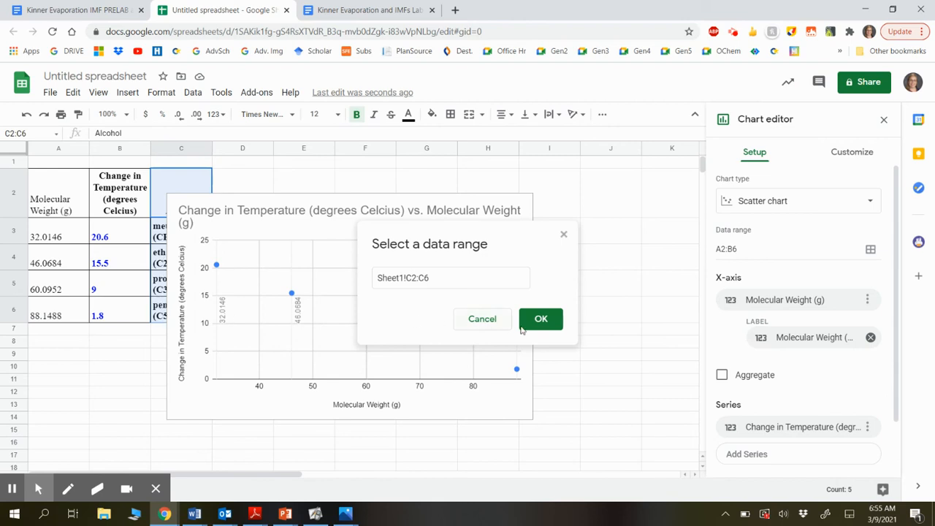
{"action": "left_click", "coordinate": [541, 319]}
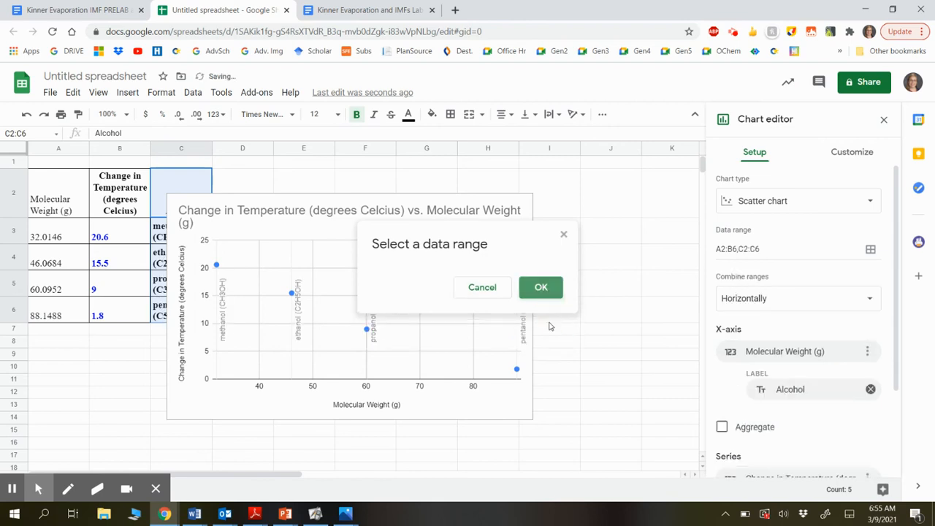
Copy the labelled scatter chart and go back to the lab report.
{"action": "left_click", "coordinate": [541, 287]}
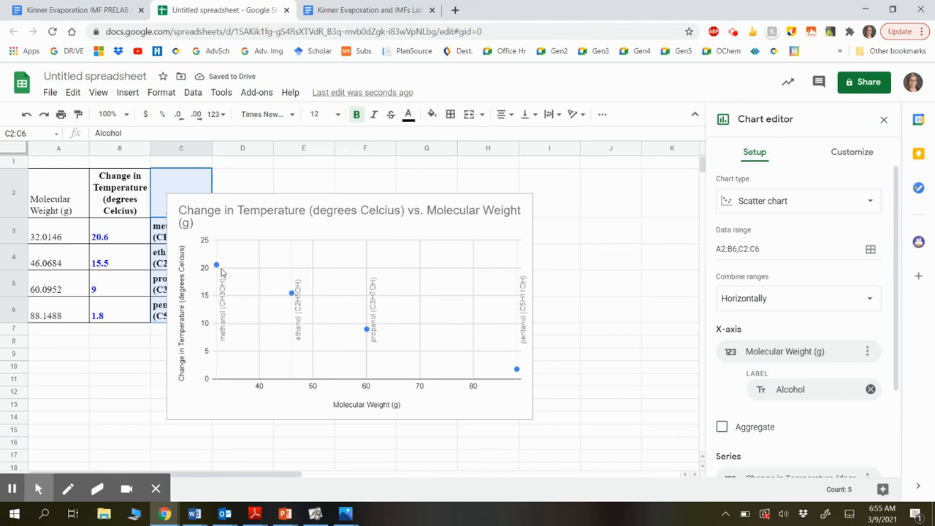
{"action": "mouse_move", "coordinate": [358, 327]}
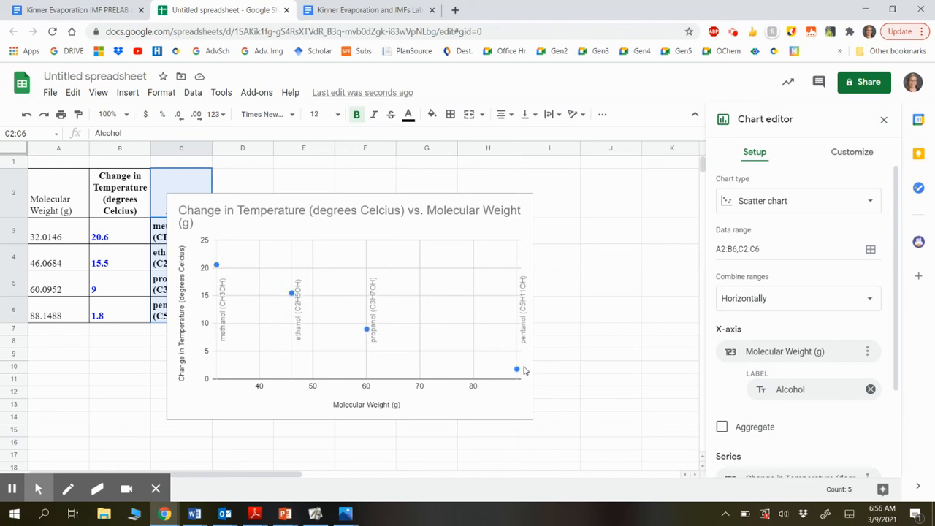
{"action": "mouse_move", "coordinate": [449, 205]}
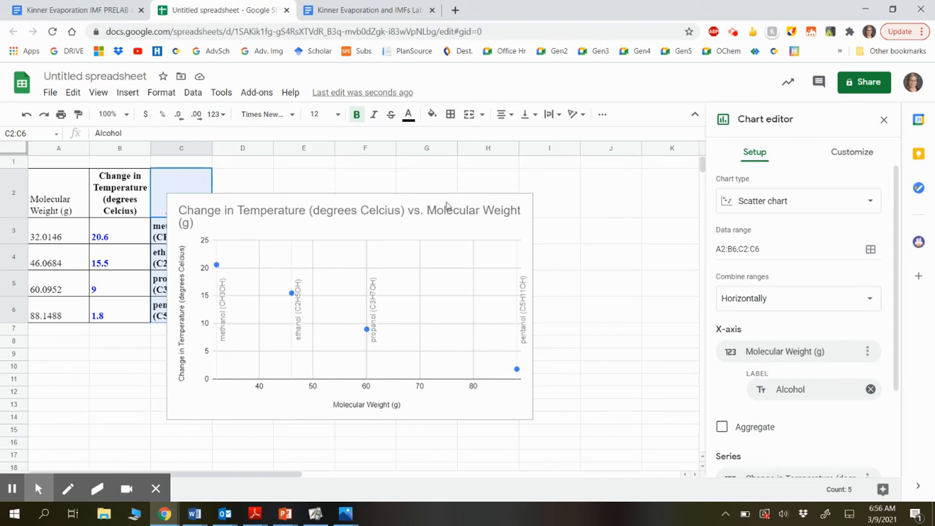
{"action": "mouse_move", "coordinate": [220, 381]}
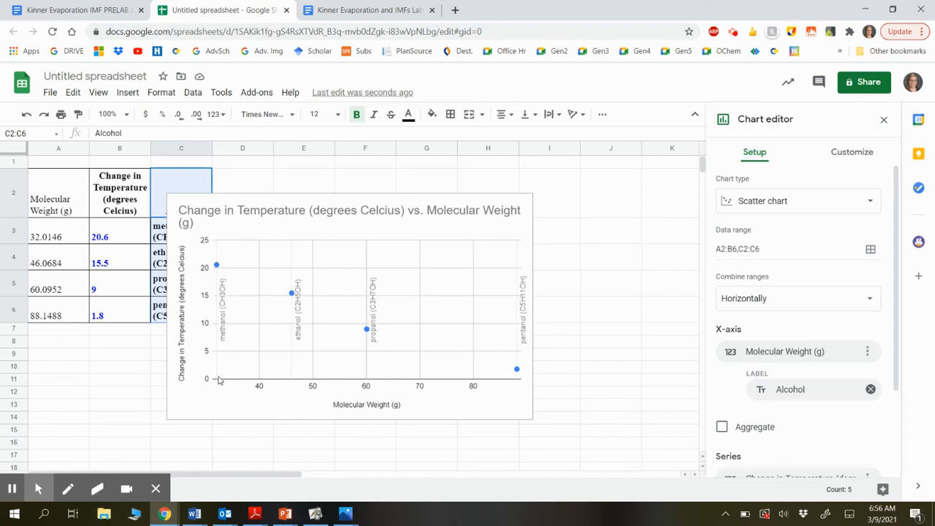
{"action": "mouse_move", "coordinate": [216, 266]}
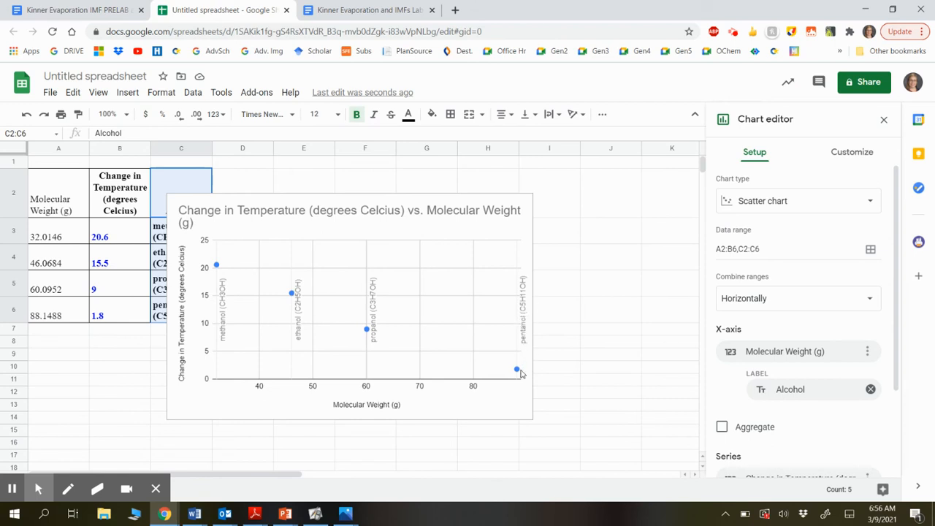
{"action": "mouse_move", "coordinate": [520, 374]}
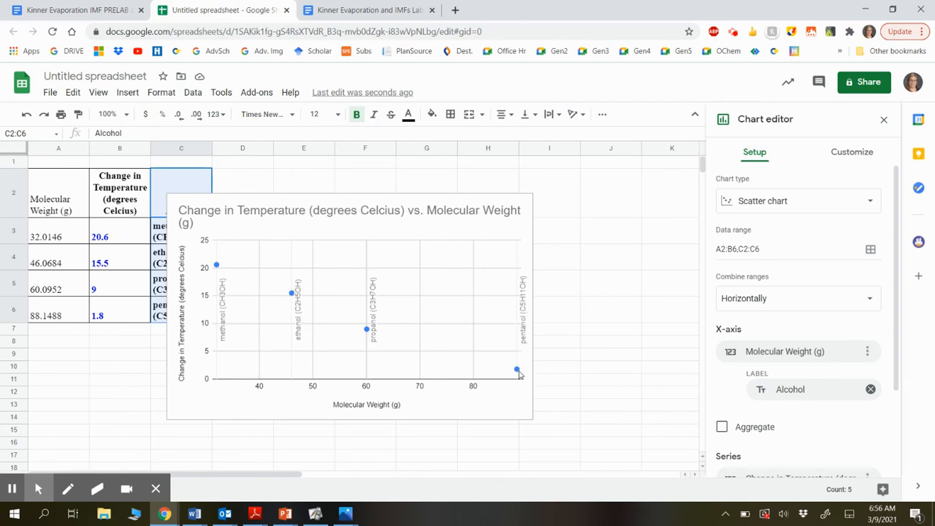
{"action": "mouse_move", "coordinate": [529, 211]}
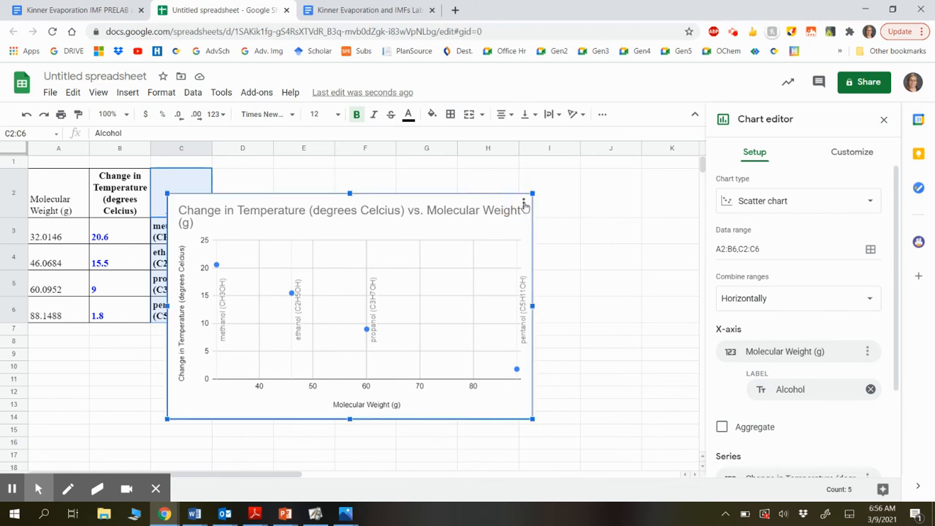
{"action": "left_click", "coordinate": [524, 203]}
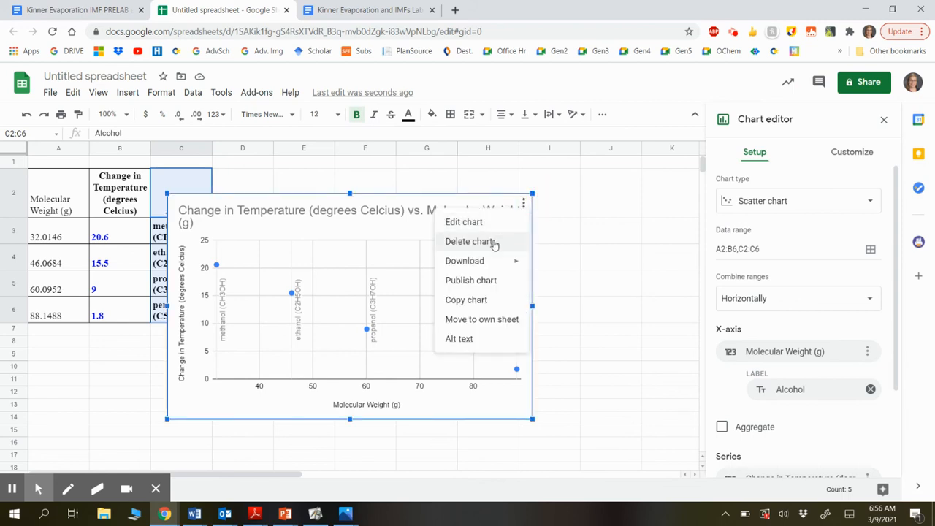
{"action": "mouse_move", "coordinate": [488, 300]}
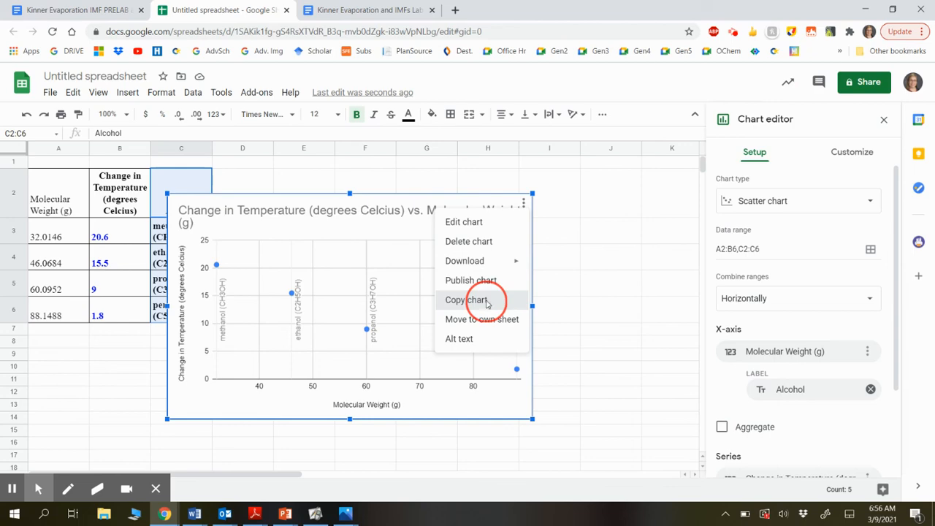
{"action": "left_click", "coordinate": [369, 10]}
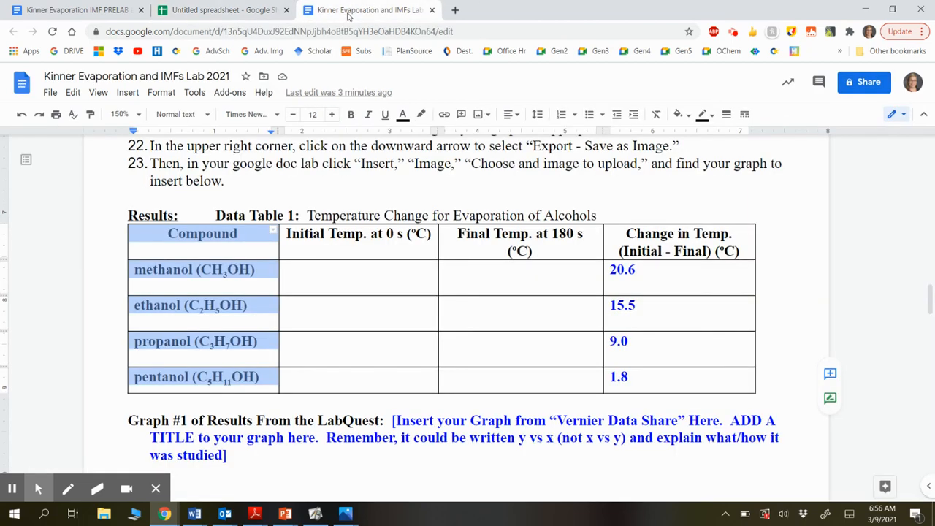
Paste the chart under Graph #2 in the lab report, linked to the spreadsheet.
{"action": "scroll", "scroll_direction": "down", "scroll_amount": 3}
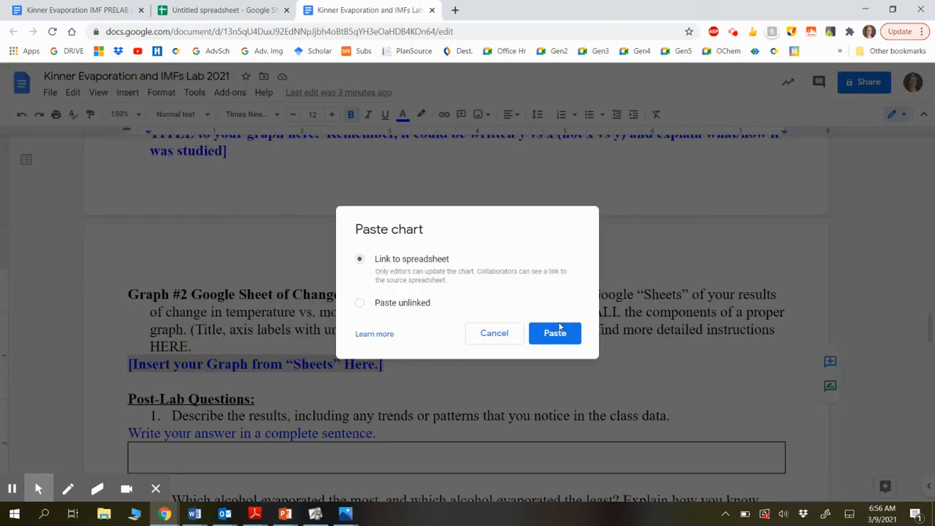
{"action": "mouse_move", "coordinate": [554, 332]}
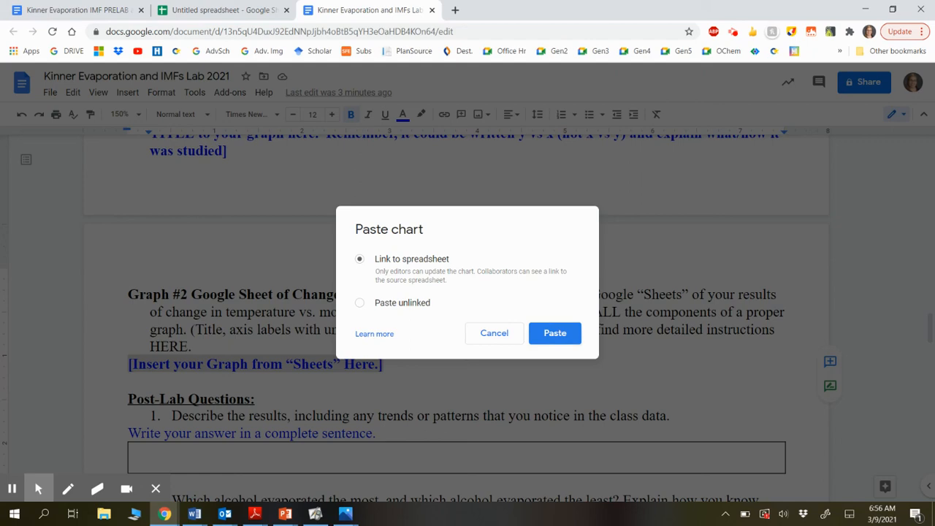
{"action": "left_click", "coordinate": [555, 333]}
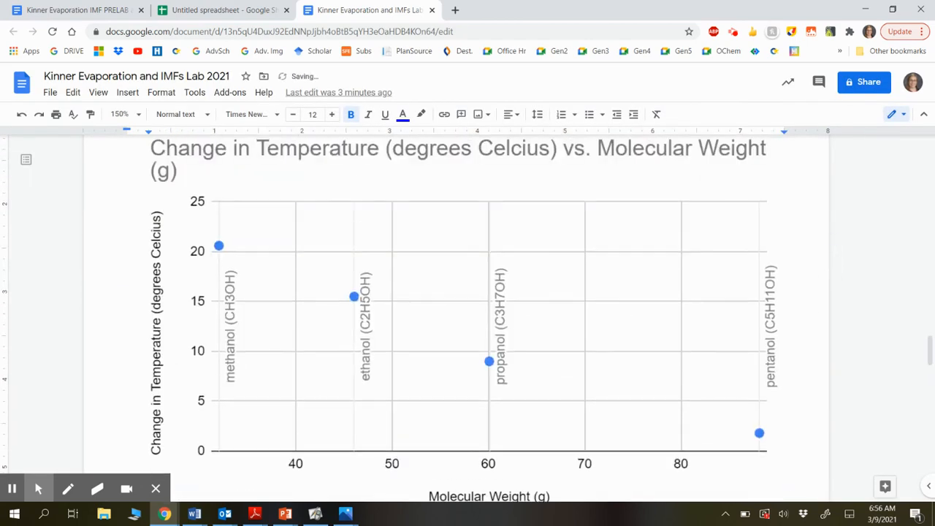
{"action": "scroll", "scroll_direction": "down", "scroll_amount": 3}
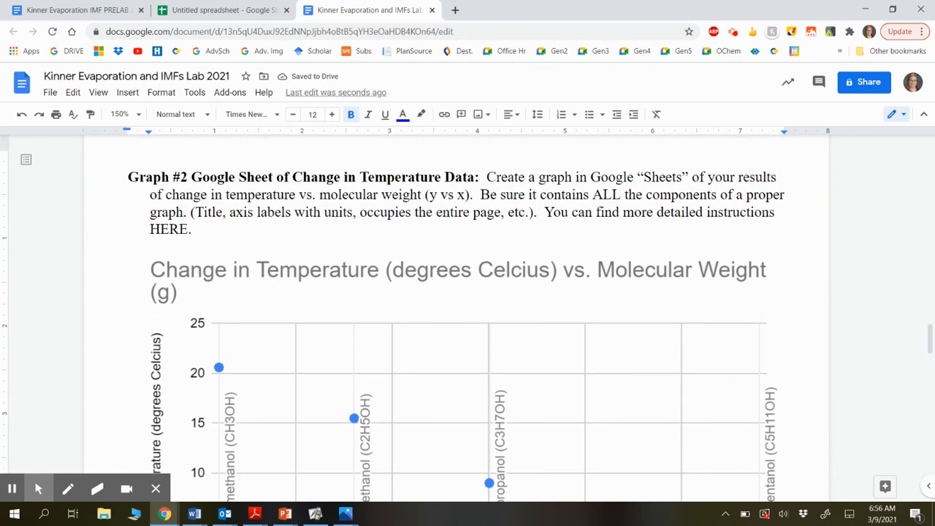
{"action": "scroll", "scroll_direction": "down", "scroll_amount": 3}
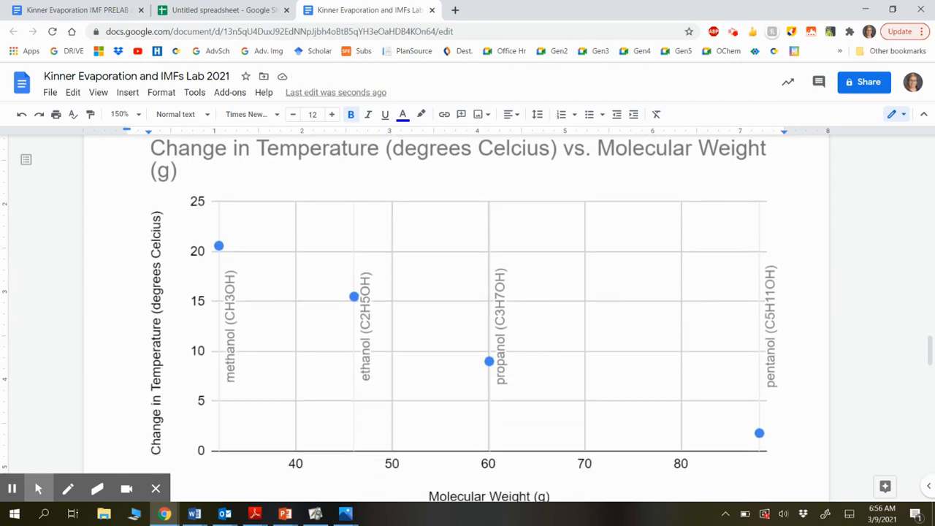
{"action": "scroll", "scroll_direction": "down", "scroll_amount": 3}
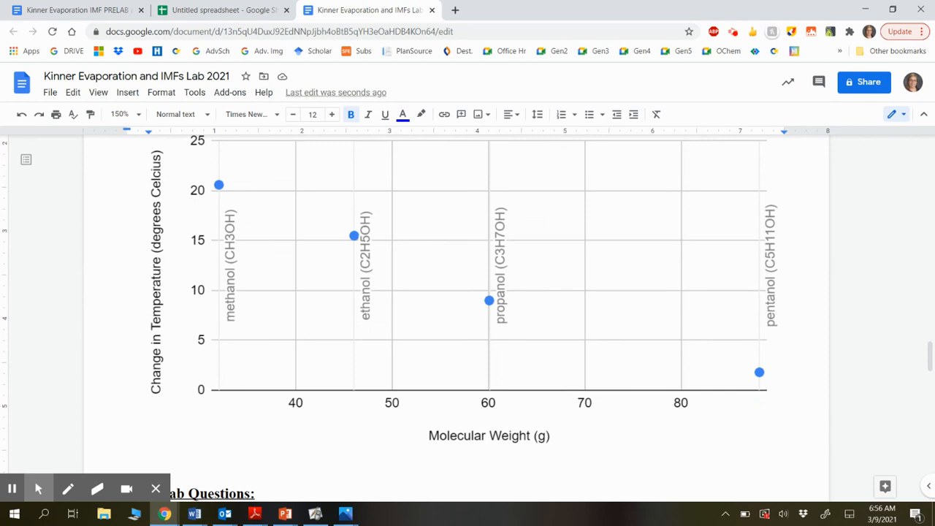